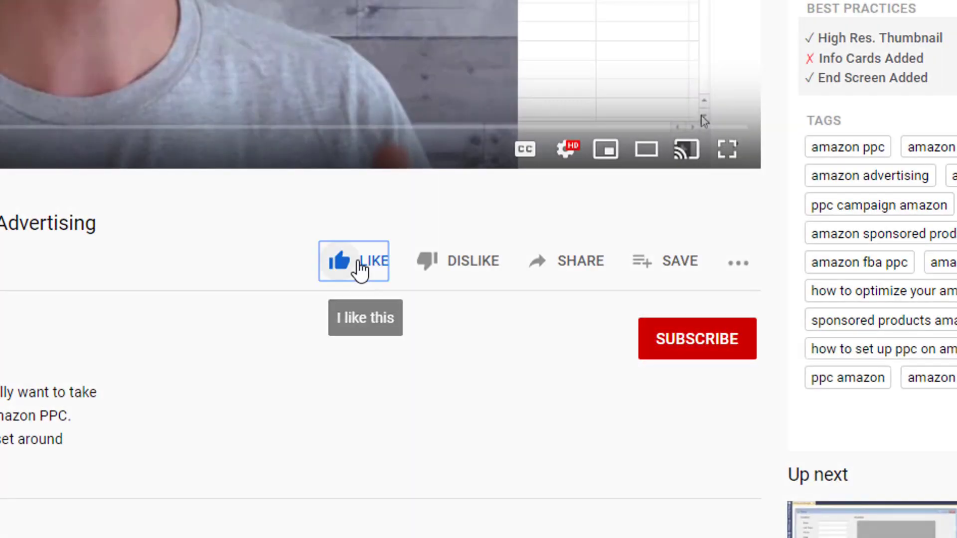
# - Like the Amazon PPC tutorial video on YouTube
pyautogui.click(697, 339)
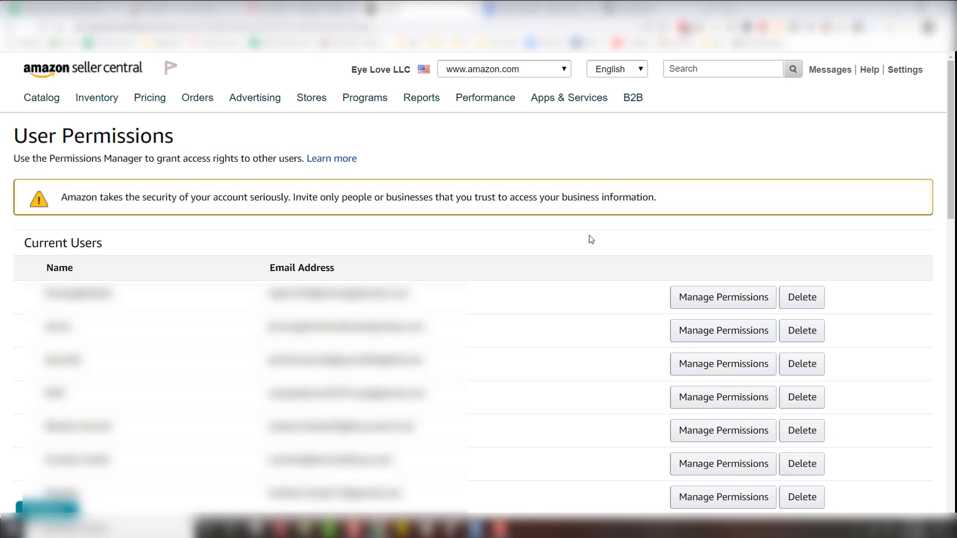
pyautogui.click(904, 69)
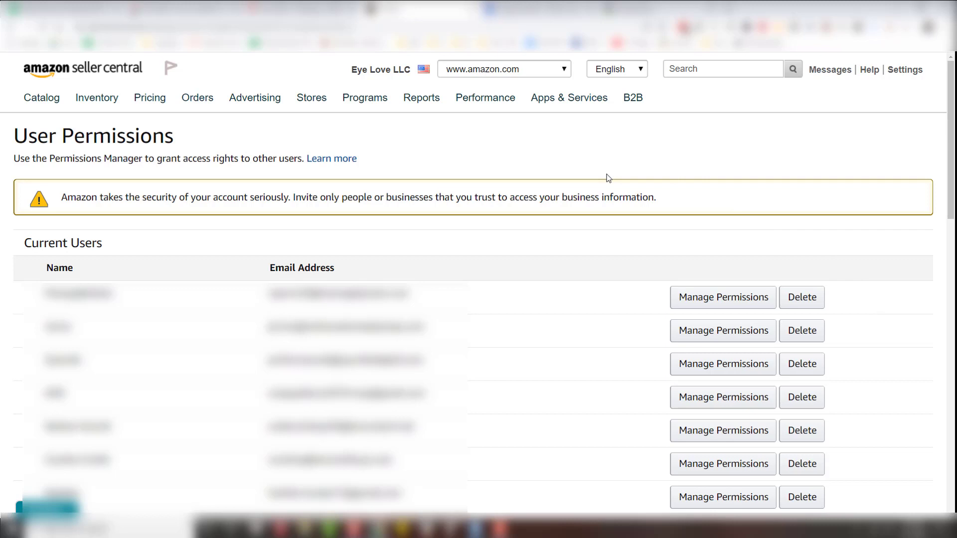
pyautogui.moveTo(607, 181)
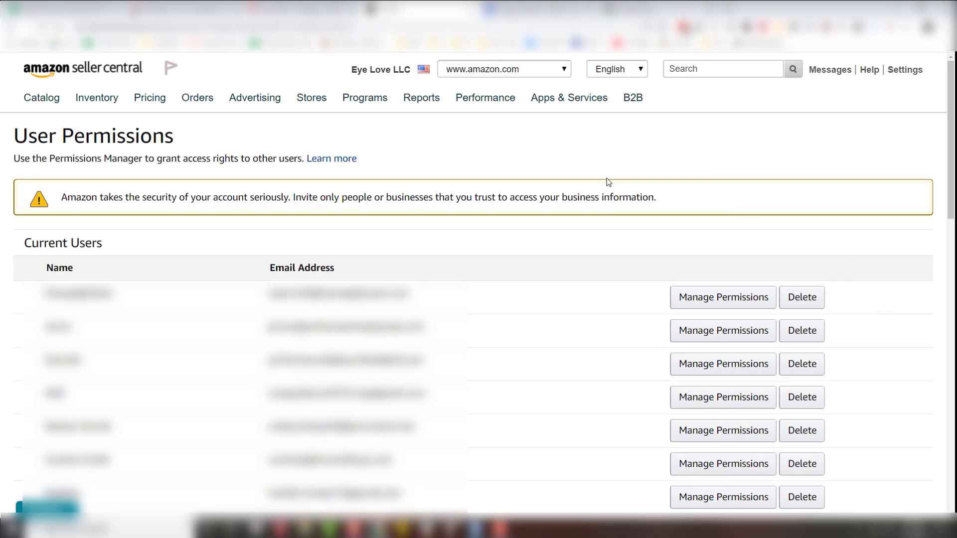
pyautogui.moveTo(604, 188)
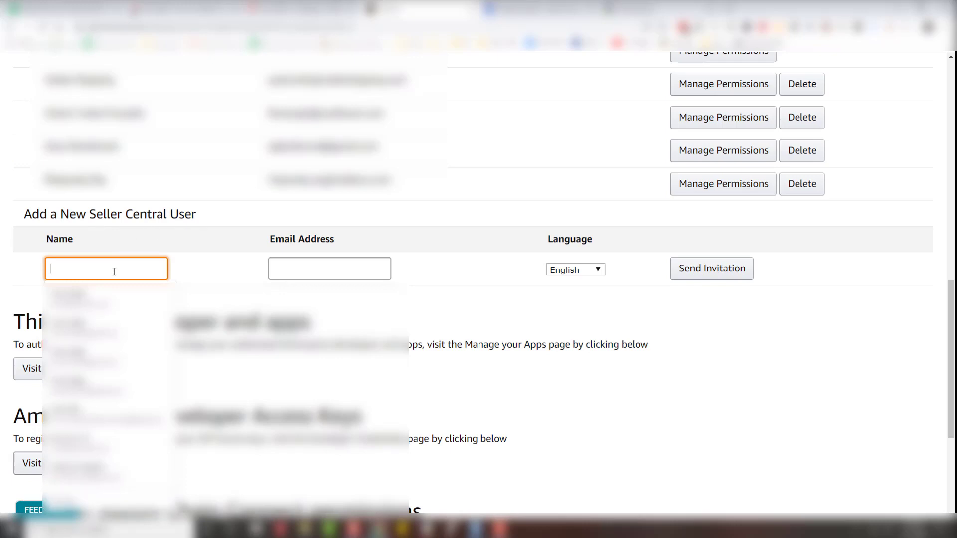
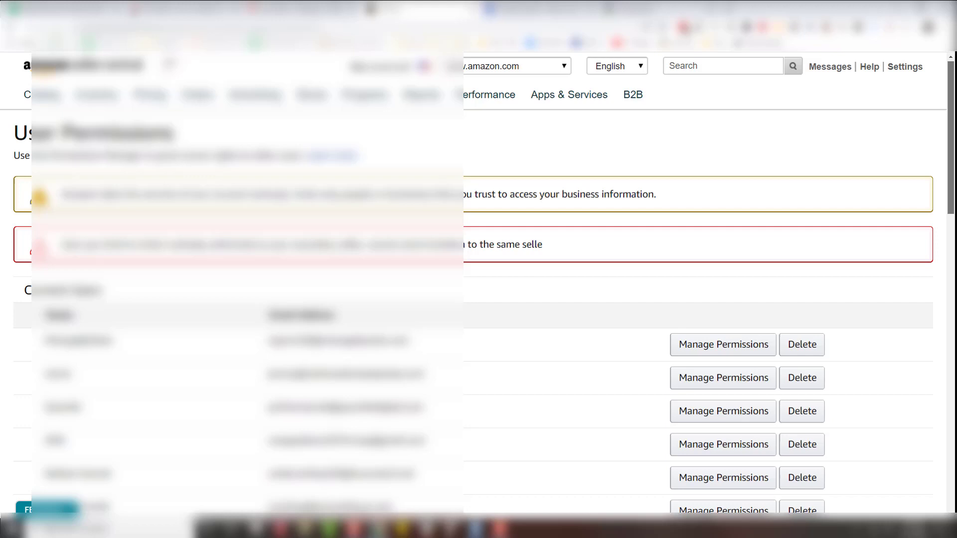
# - Open Manage Permissions for the newly invited user in the Current Users list
pyautogui.click(905, 67)
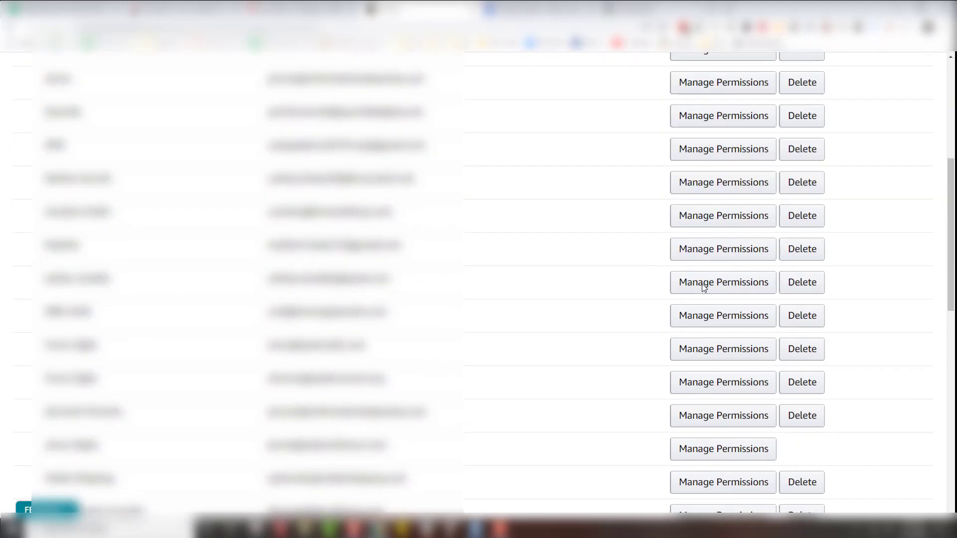
pyautogui.click(723, 282)
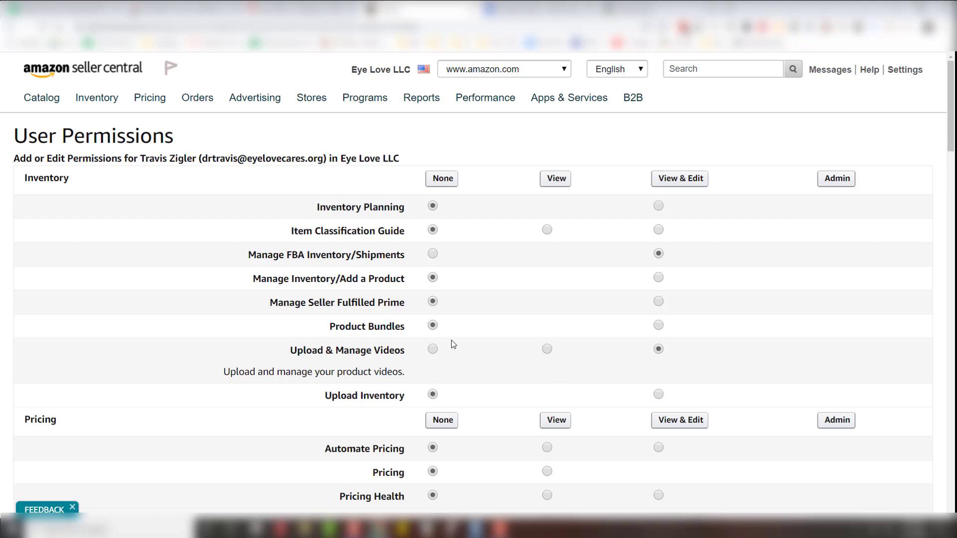
# - Grant View & Edit access for every Inventory permission
pyautogui.click(678, 178)
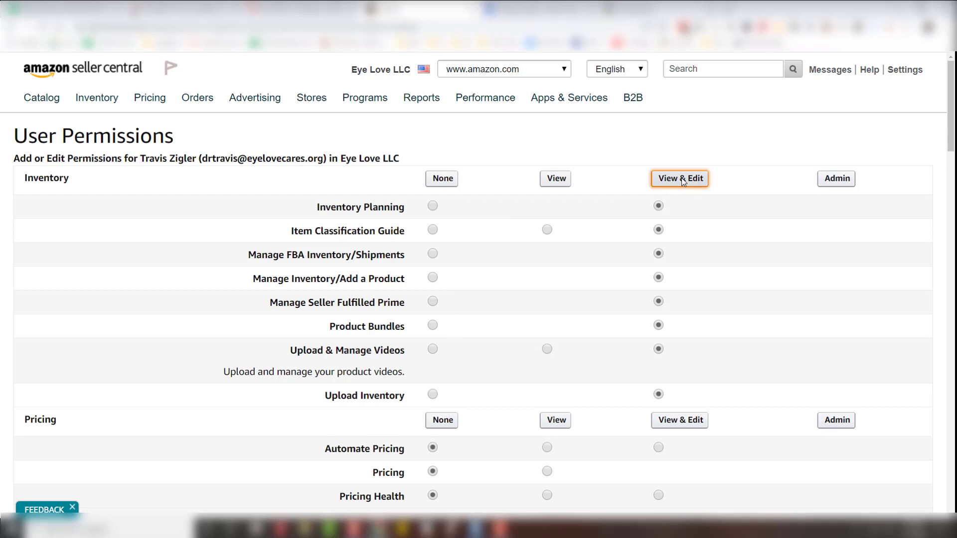
pyautogui.scroll(-3)
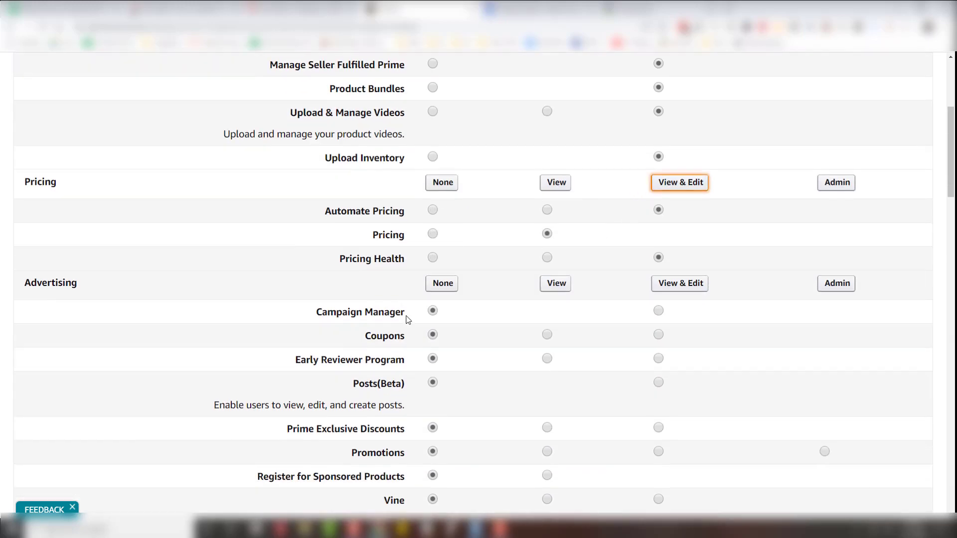
pyautogui.scroll(-3)
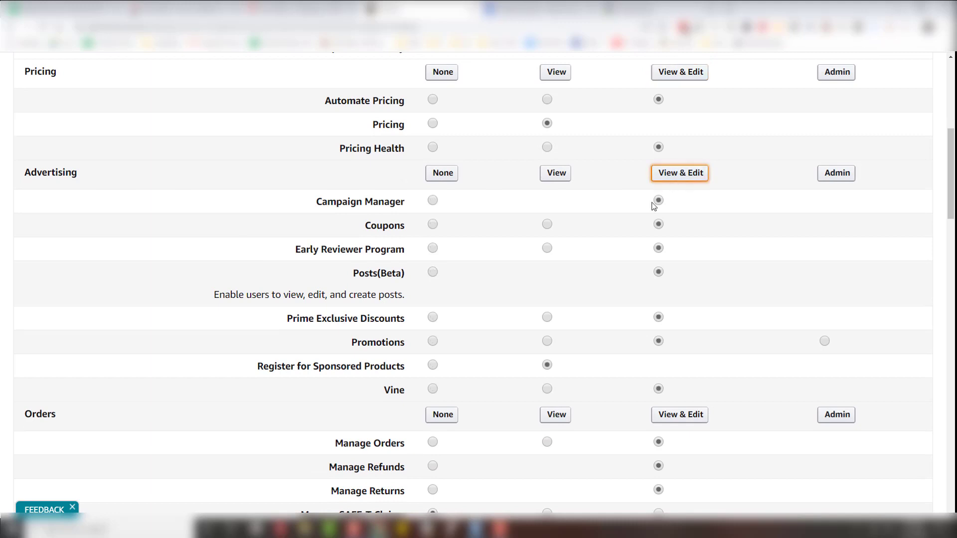
pyautogui.scroll(-3)
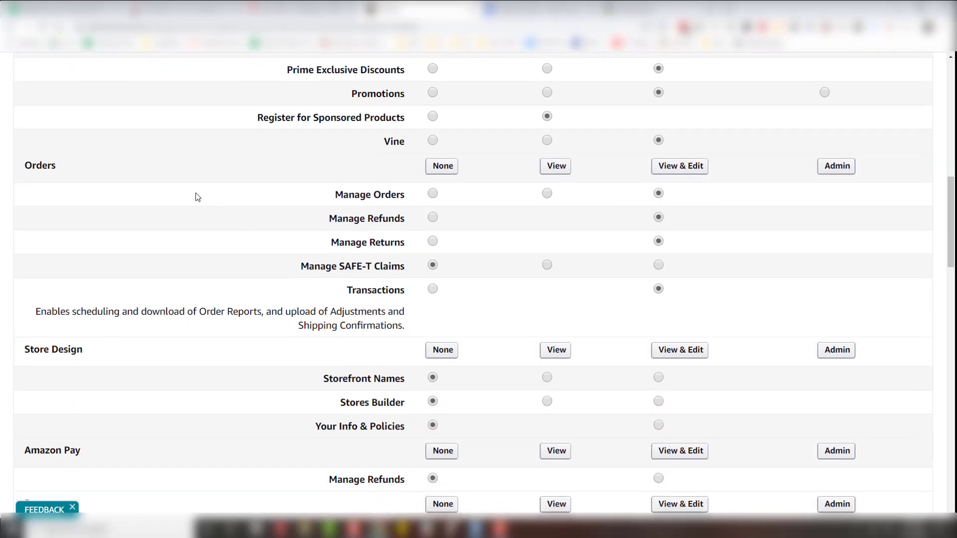
# - Grant View & Edit access for every Orders permission and move on toward Settings
pyautogui.click(679, 166)
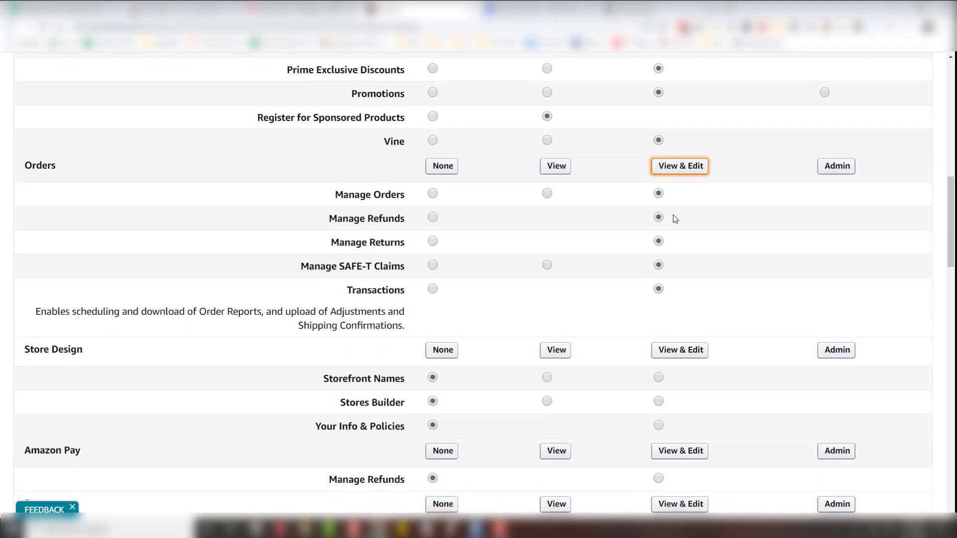
pyautogui.scroll(-3)
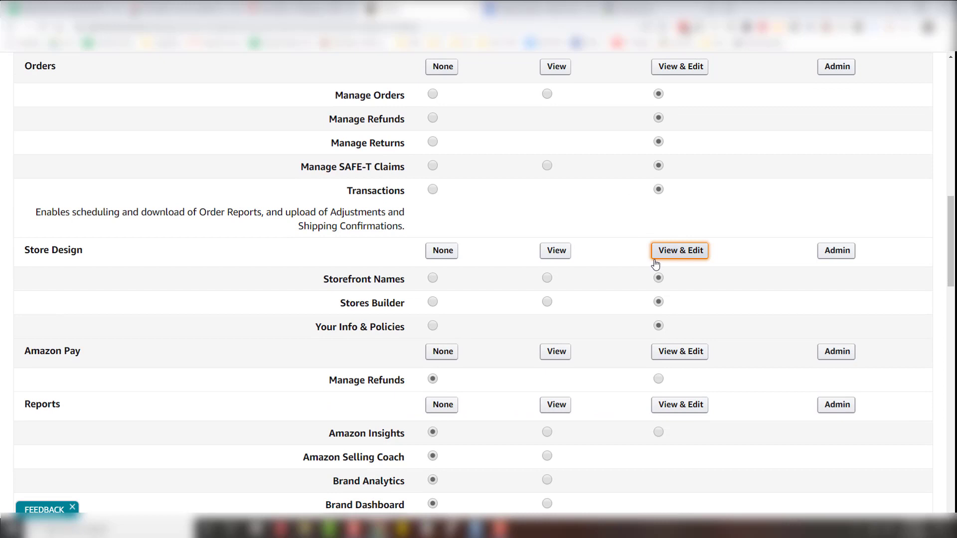
pyautogui.scroll(-3)
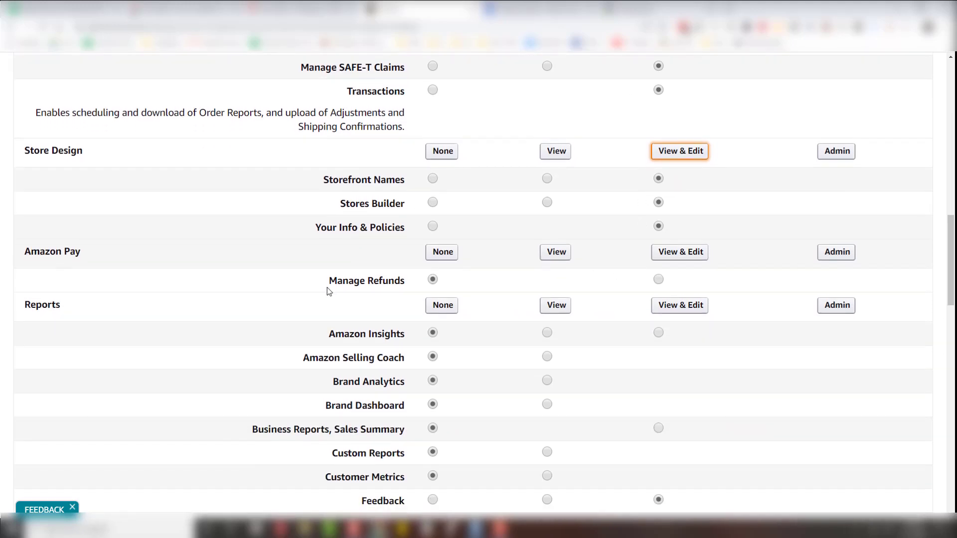
pyautogui.scroll(-3)
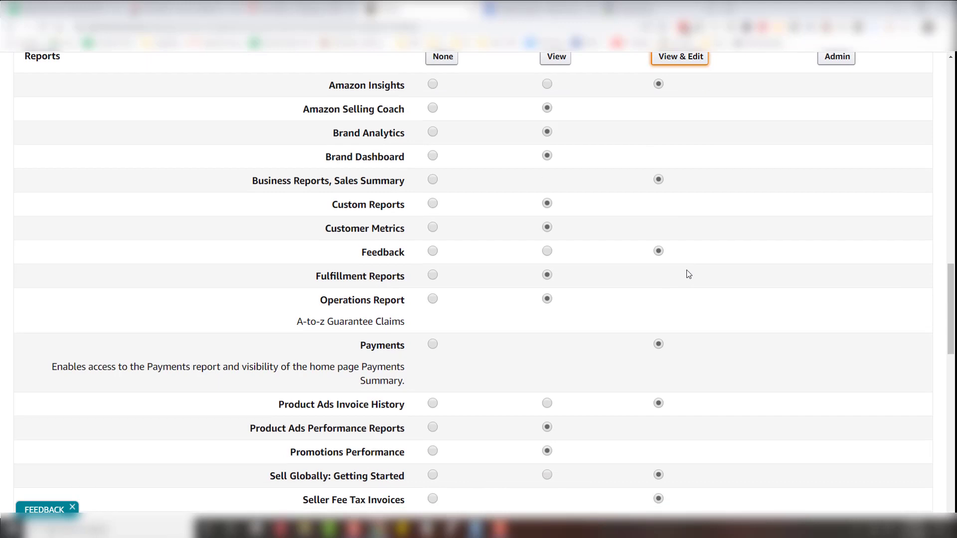
pyautogui.scroll(-3)
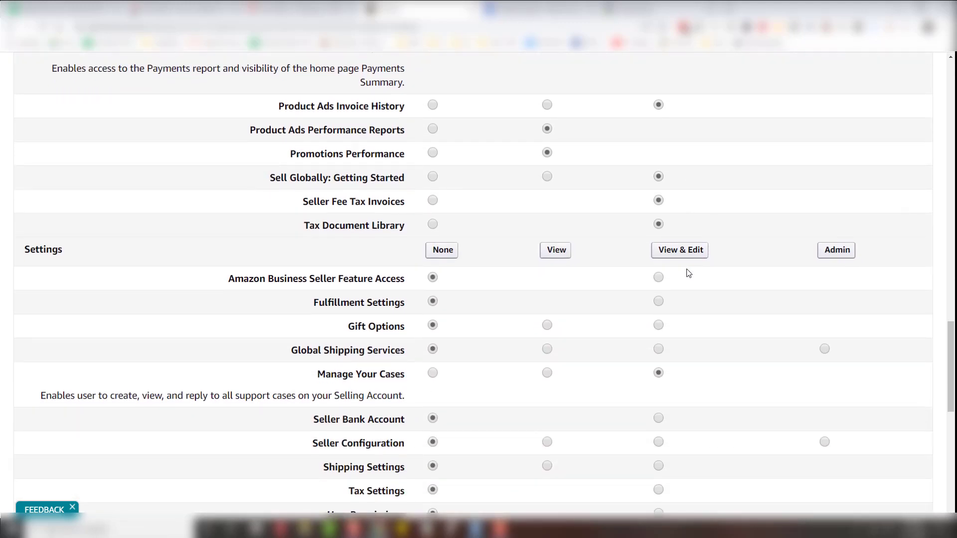
pyautogui.scroll(-3)
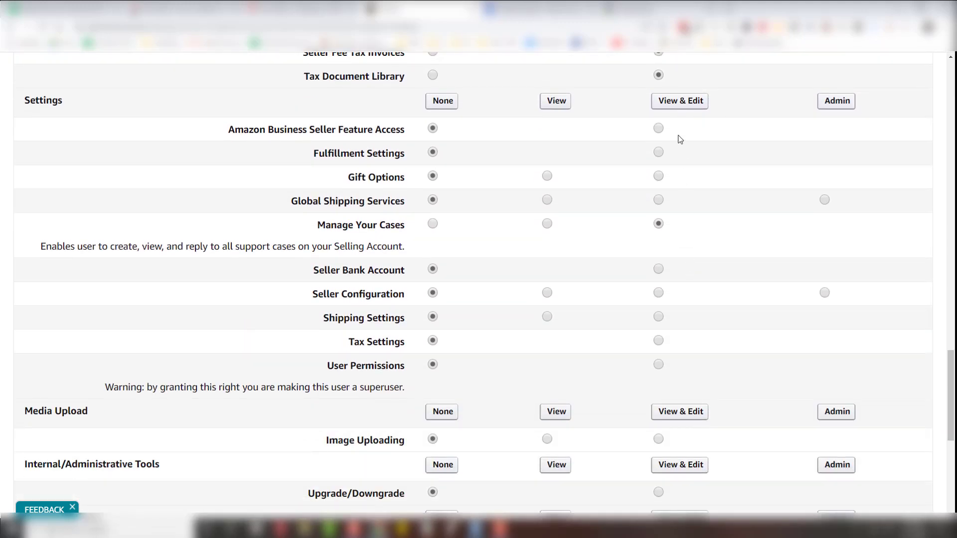
pyautogui.moveTo(671, 401)
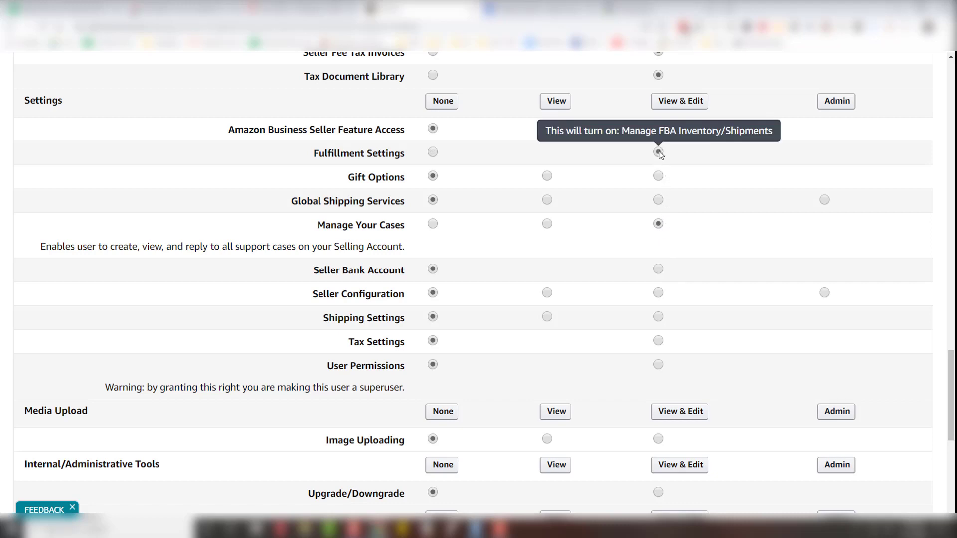
# - Grant View & Edit for all Media Upload permissions and the highest available access for Performance tools
pyautogui.scroll(-3)
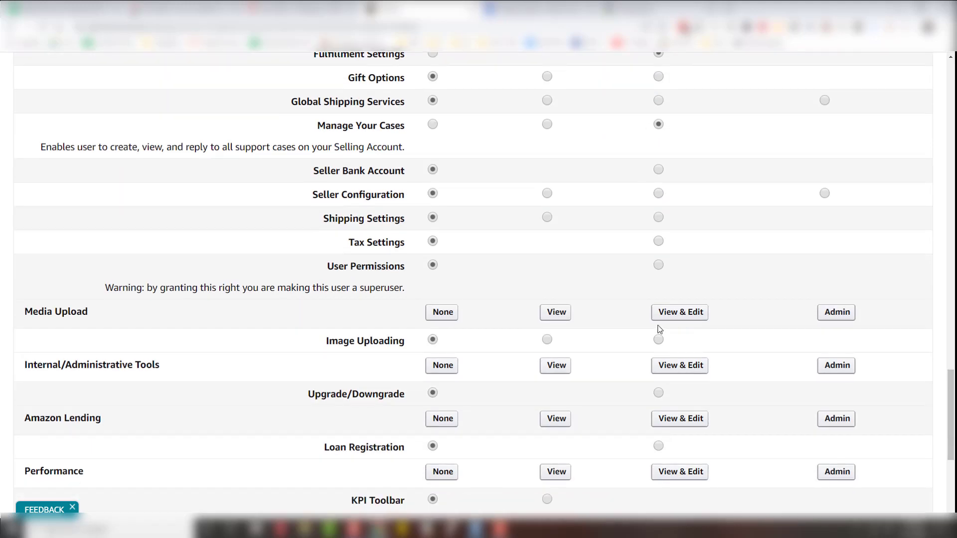
pyautogui.scroll(-3)
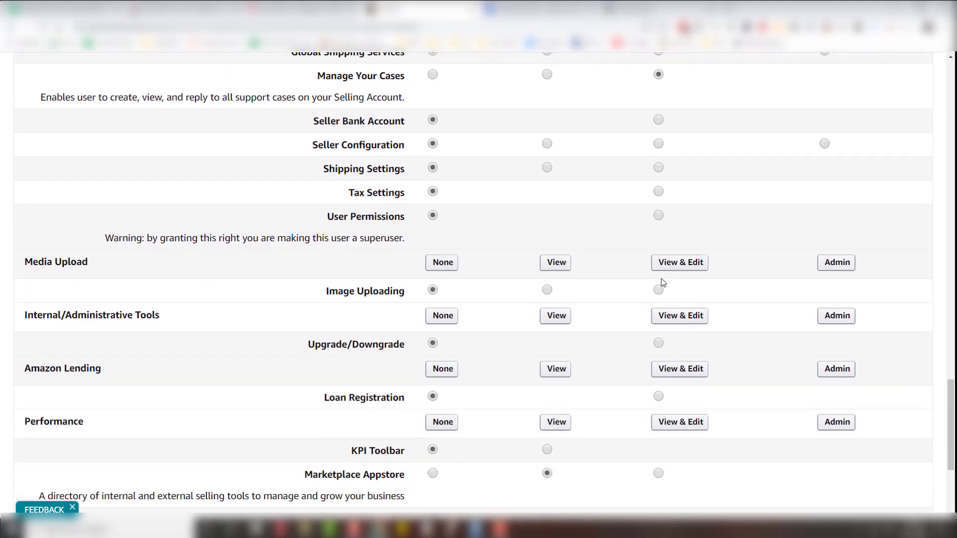
pyautogui.click(679, 262)
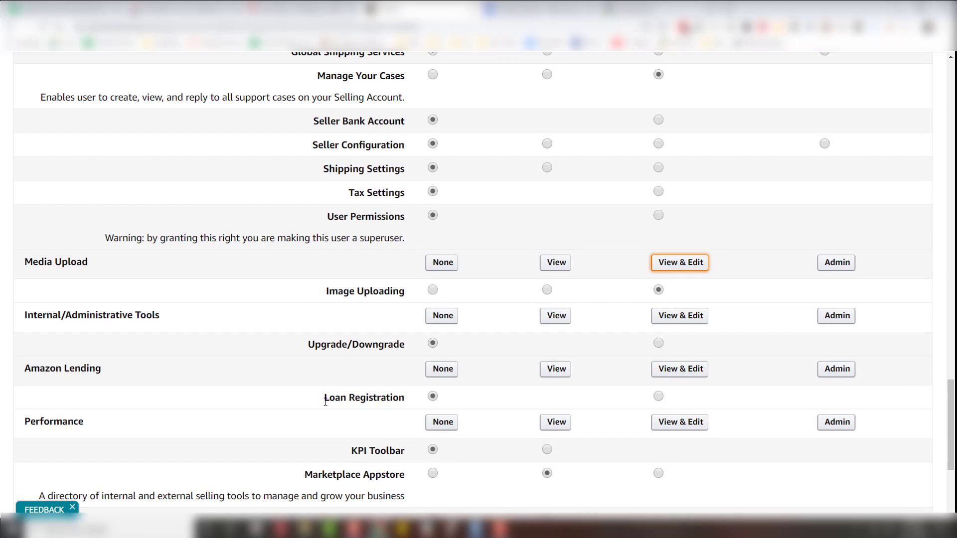
pyautogui.scroll(-3)
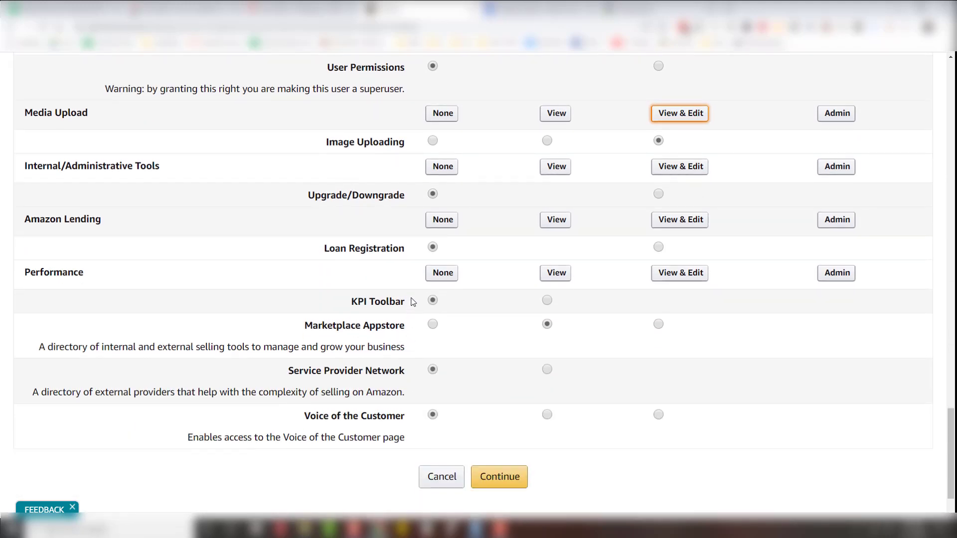
pyautogui.click(679, 273)
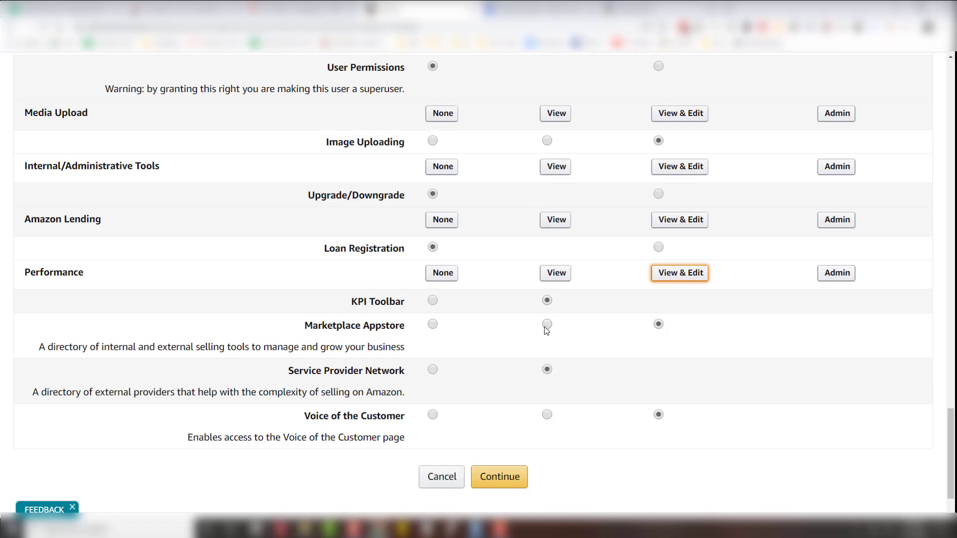
pyautogui.moveTo(539, 438)
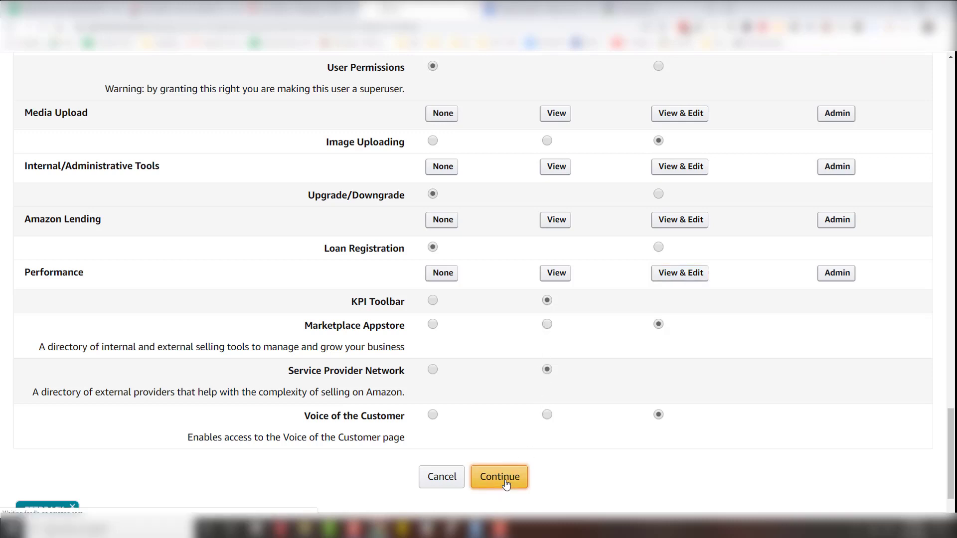
# - Save the user's permissions, review the highlighted changes and confirm them with Continue
pyautogui.click(498, 476)
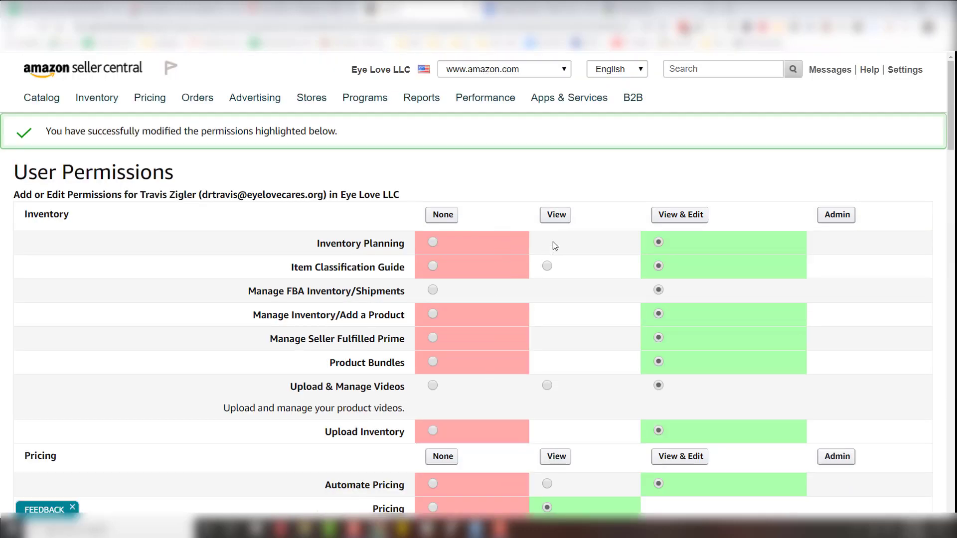
pyautogui.scroll(-3)
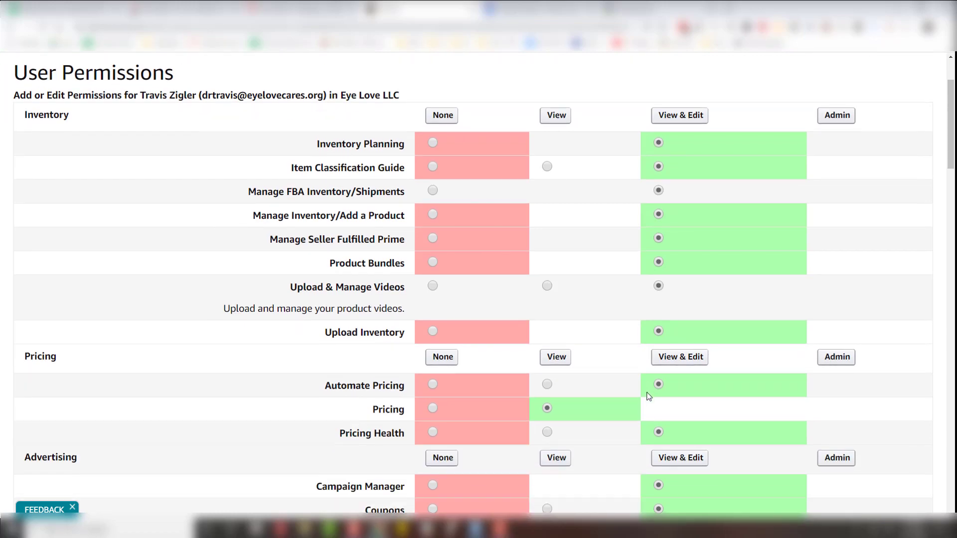
pyautogui.scroll(-3)
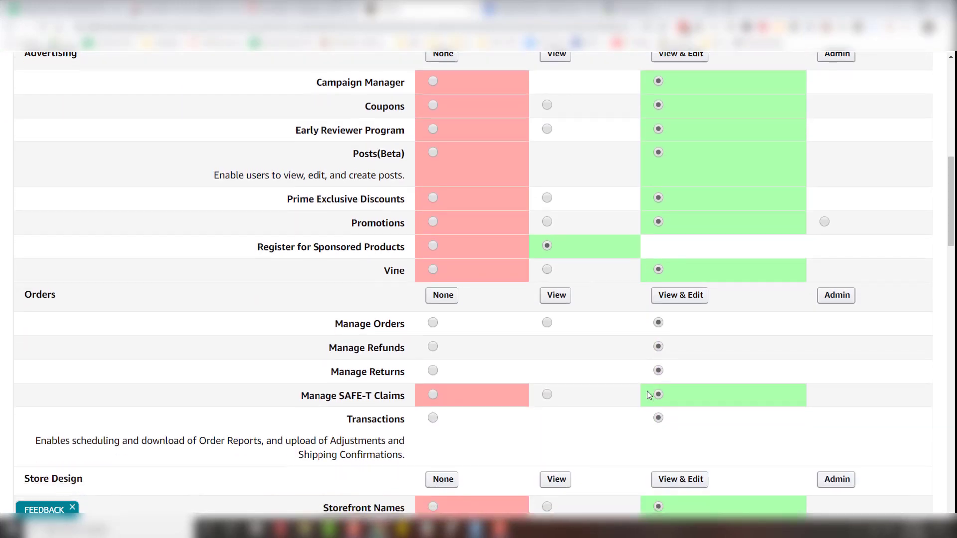
pyautogui.scroll(-3)
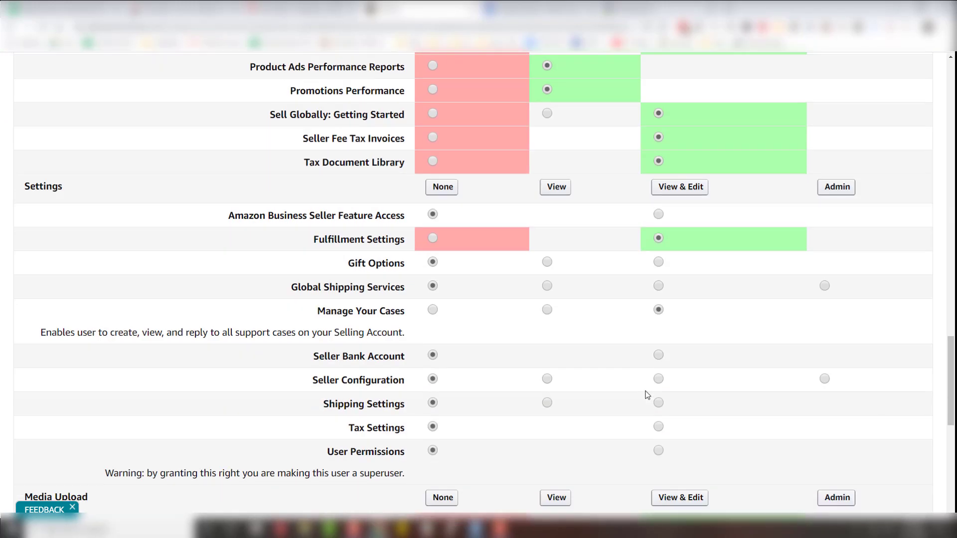
pyautogui.scroll(-3)
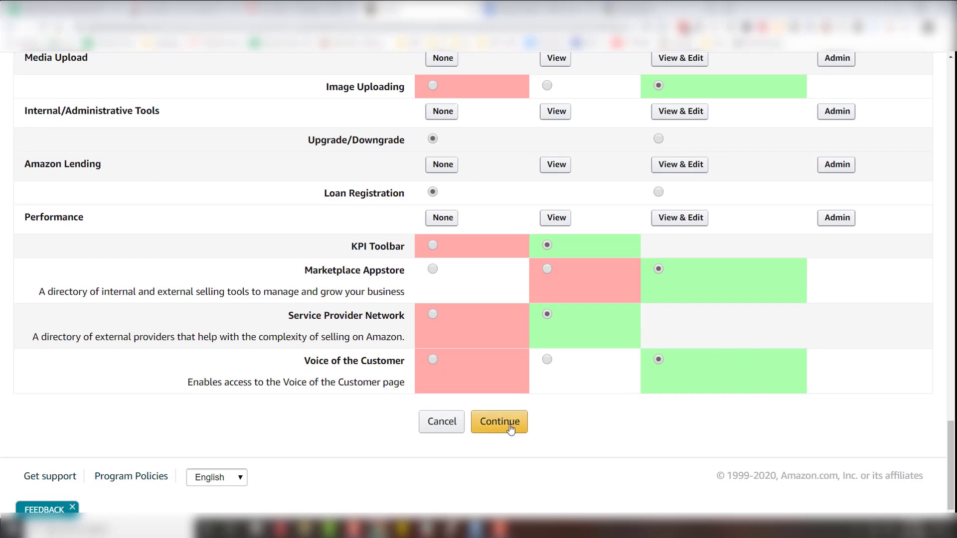
pyautogui.click(498, 421)
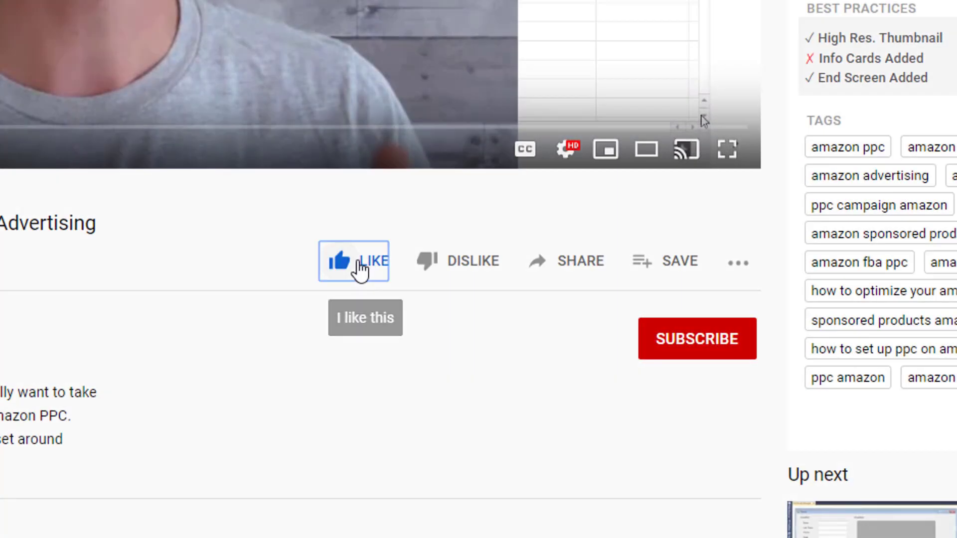
# - Subscribe to the tutorial's YouTube channel
pyautogui.click(696, 339)
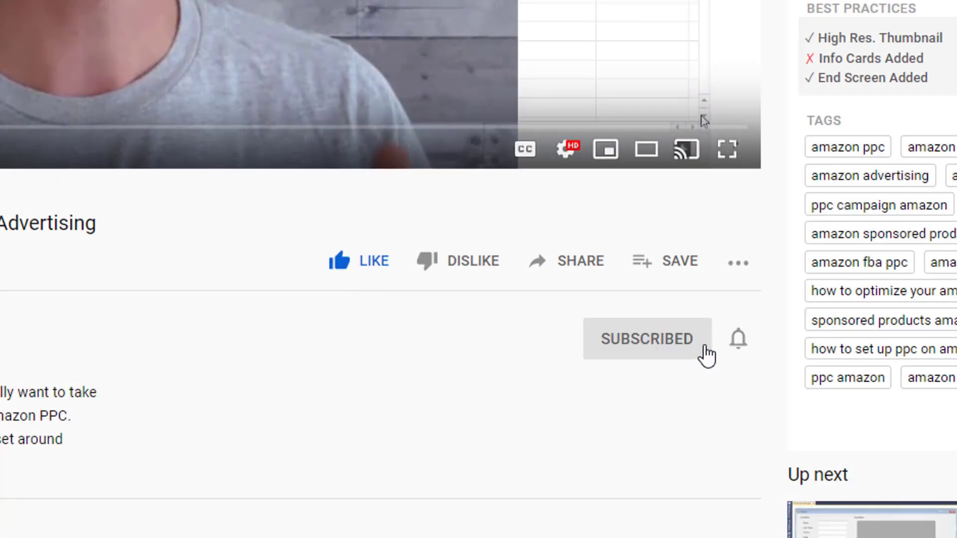